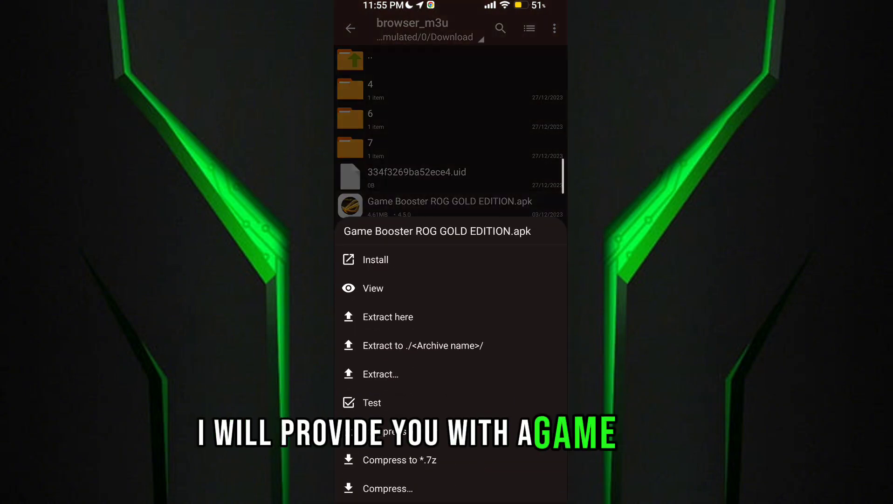
- Install the Game Booster ROG GOLD EDITION apk and launch Game Turbo
left_click(375, 259)
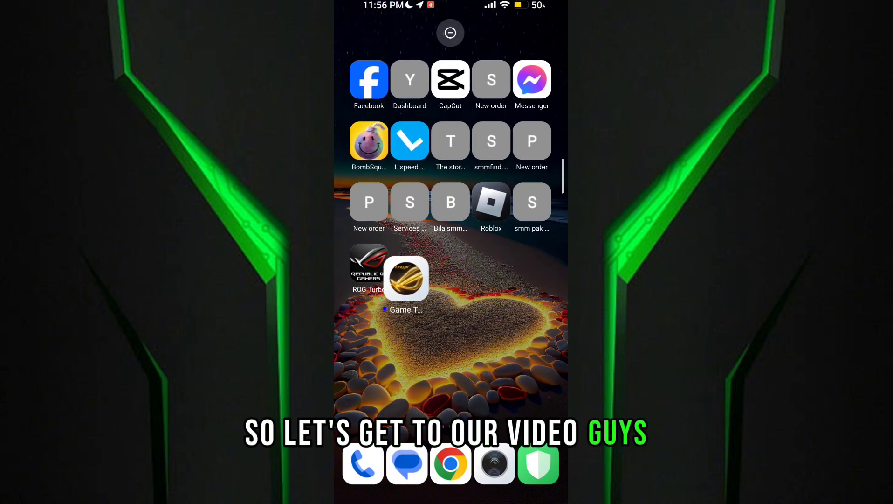
left_click(405, 278)
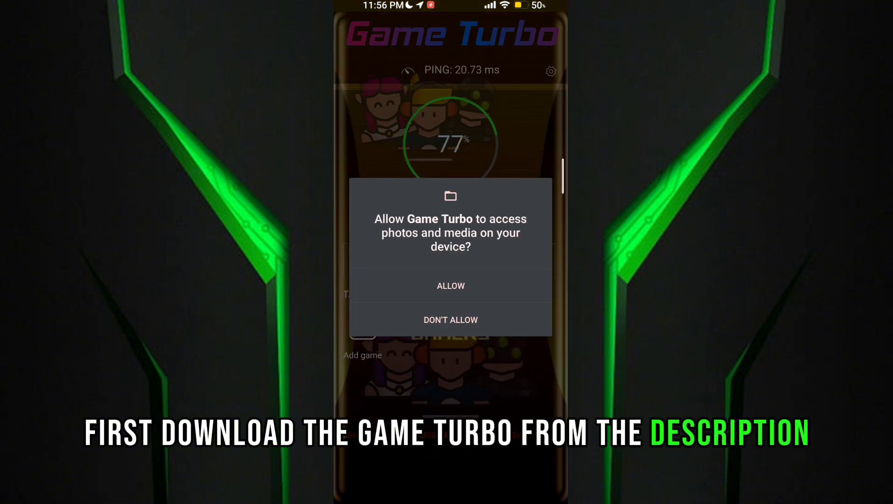
- Allow photos and media access, then bring up the Add game list of apps
left_click(450, 286)
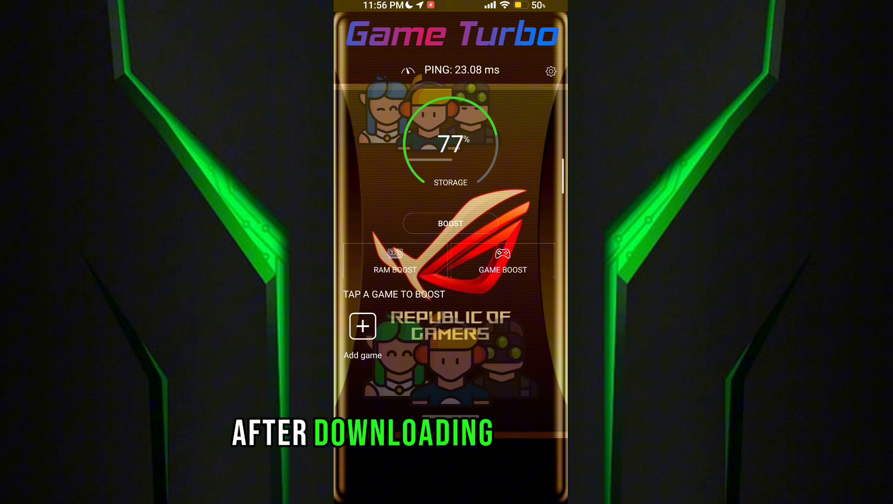
left_click(502, 260)
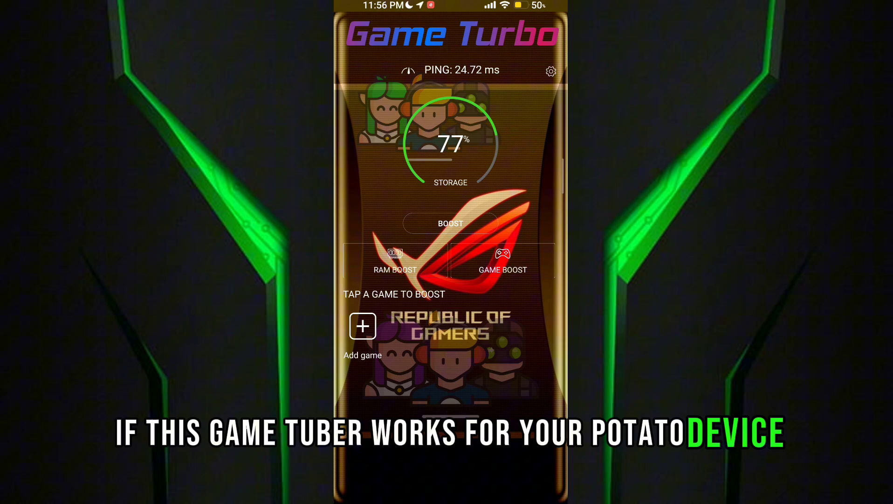
left_click(363, 326)
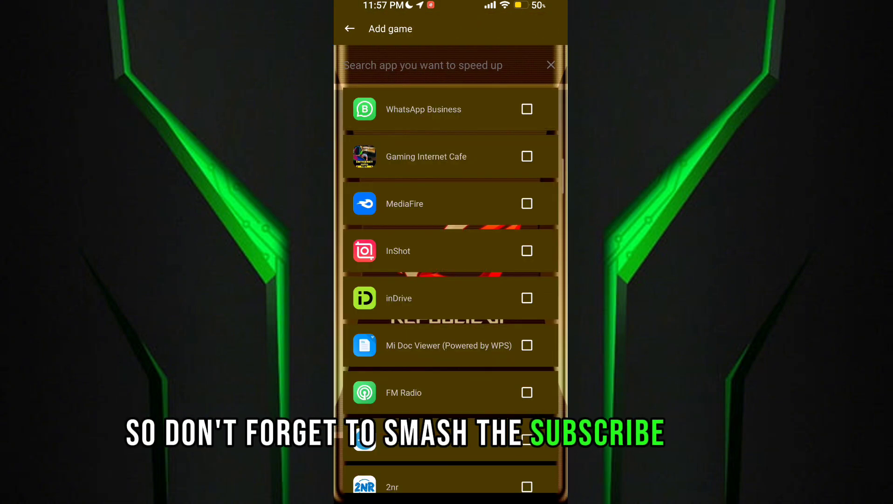